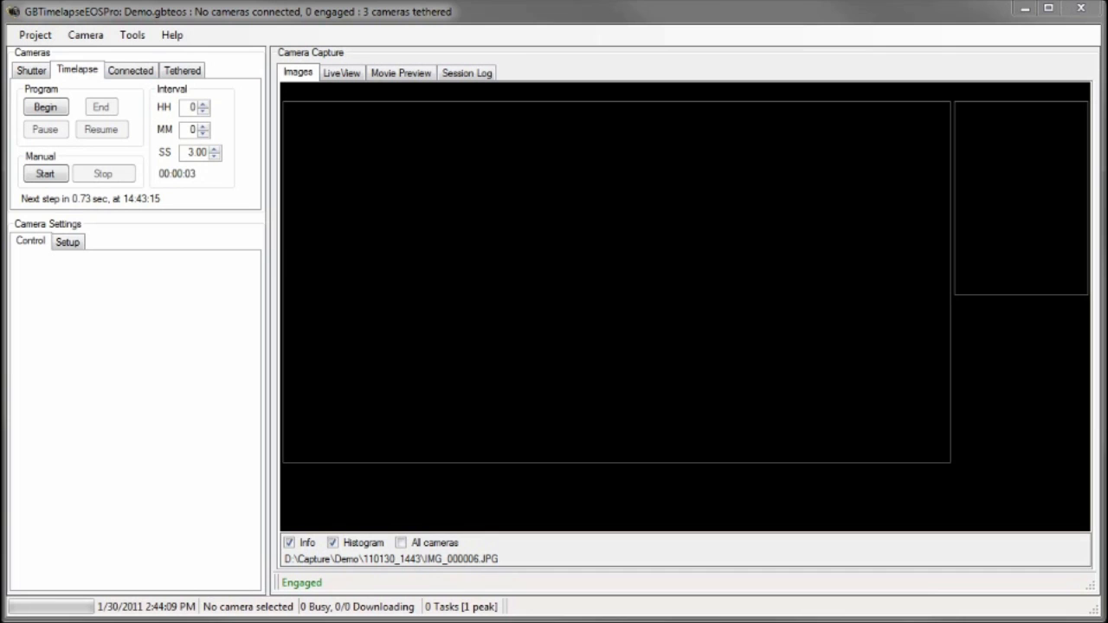
mouse_move(303, 275)
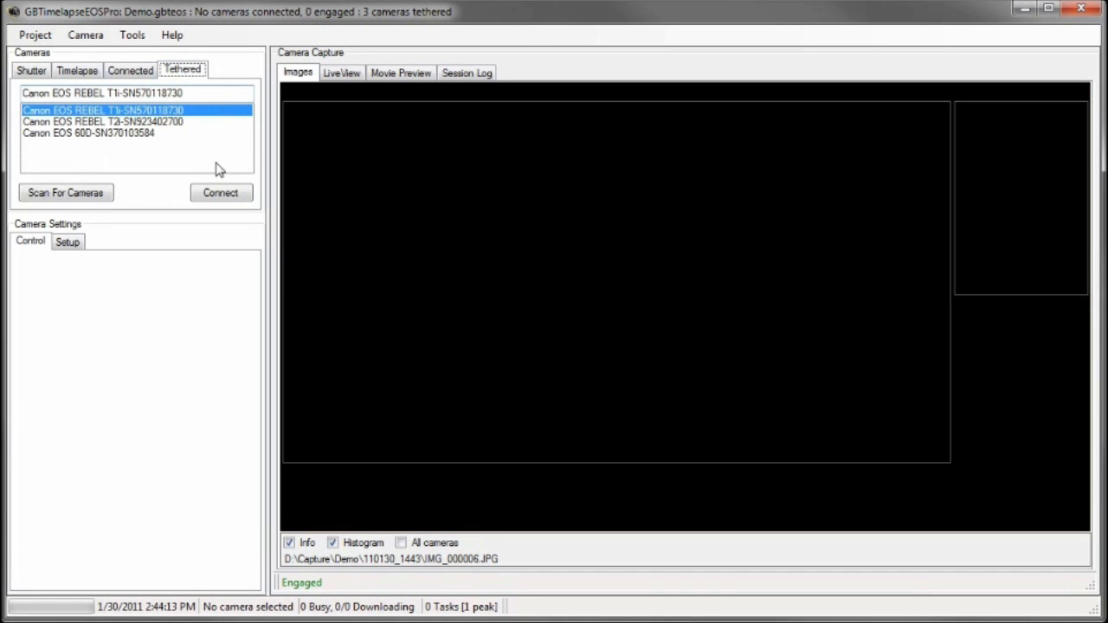
mouse_move(128, 139)
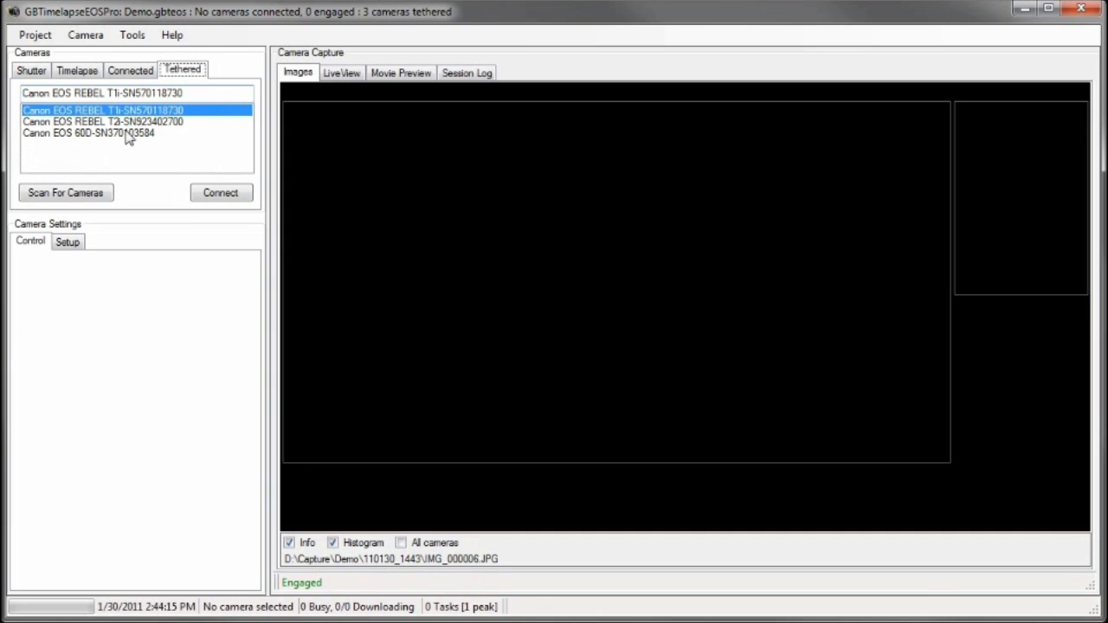
mouse_move(110, 147)
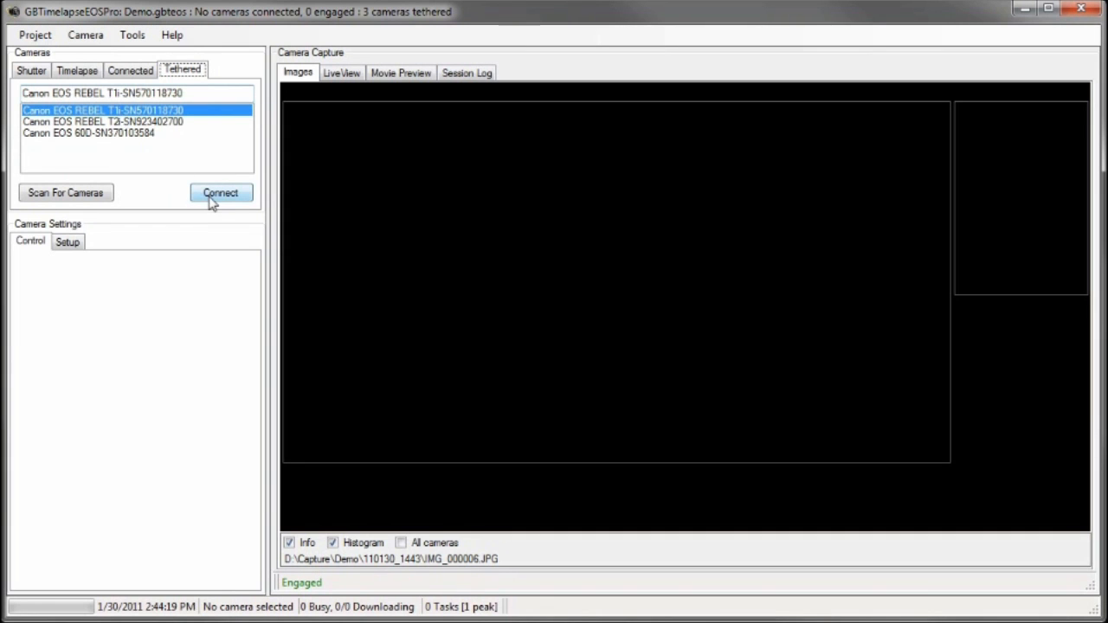
Connect the Canon EOS REBEL T1i and choose Small Fine image quality in its setup settings
left_click(220, 192)
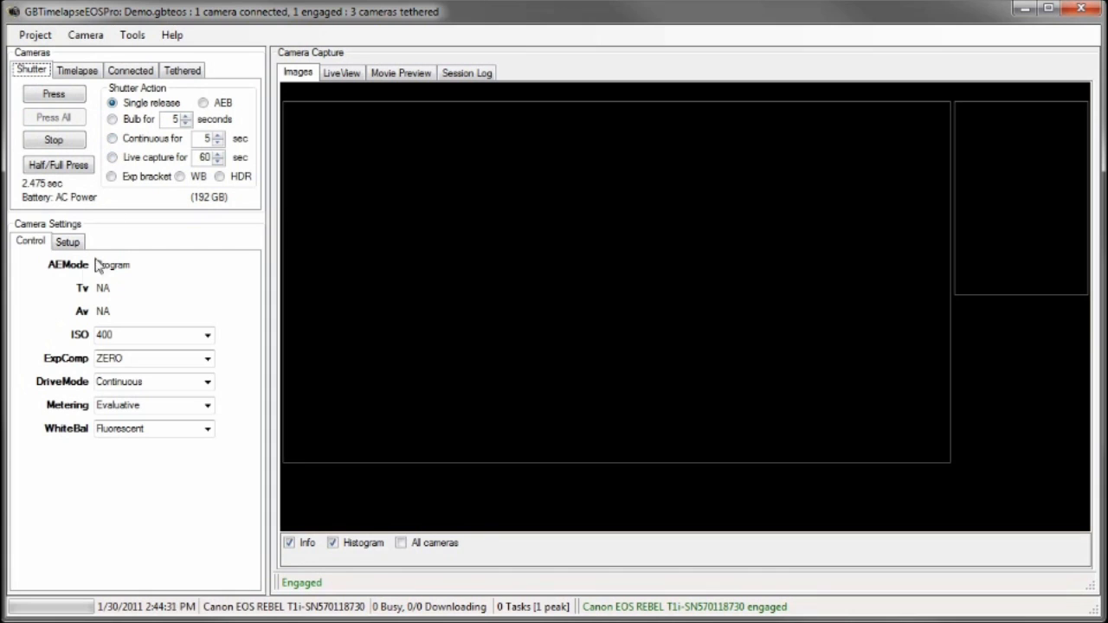
mouse_move(131, 277)
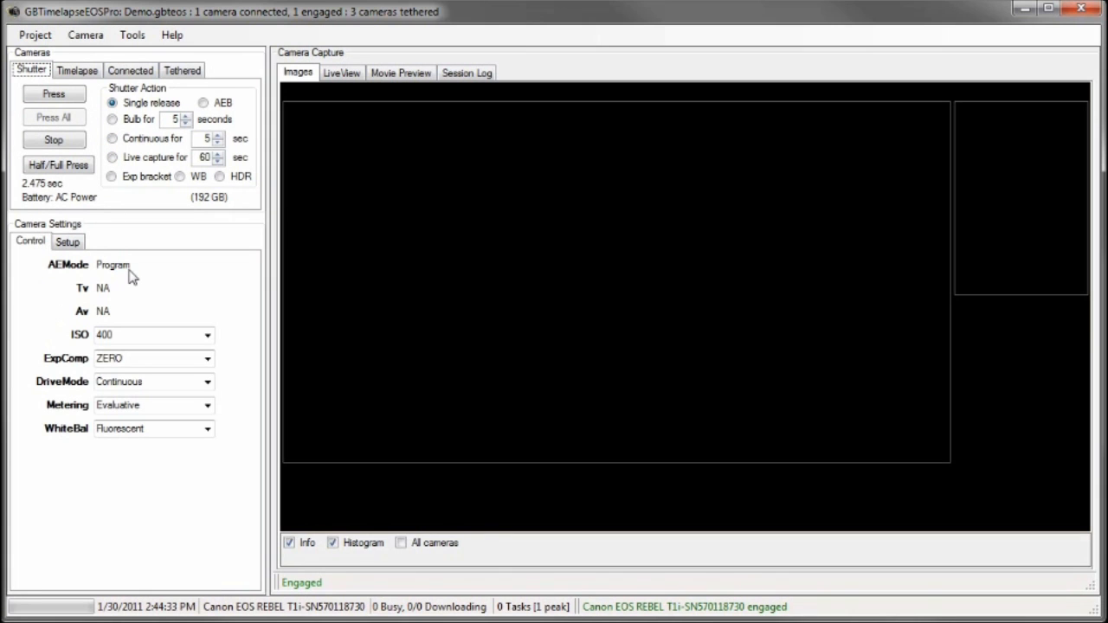
mouse_move(118, 315)
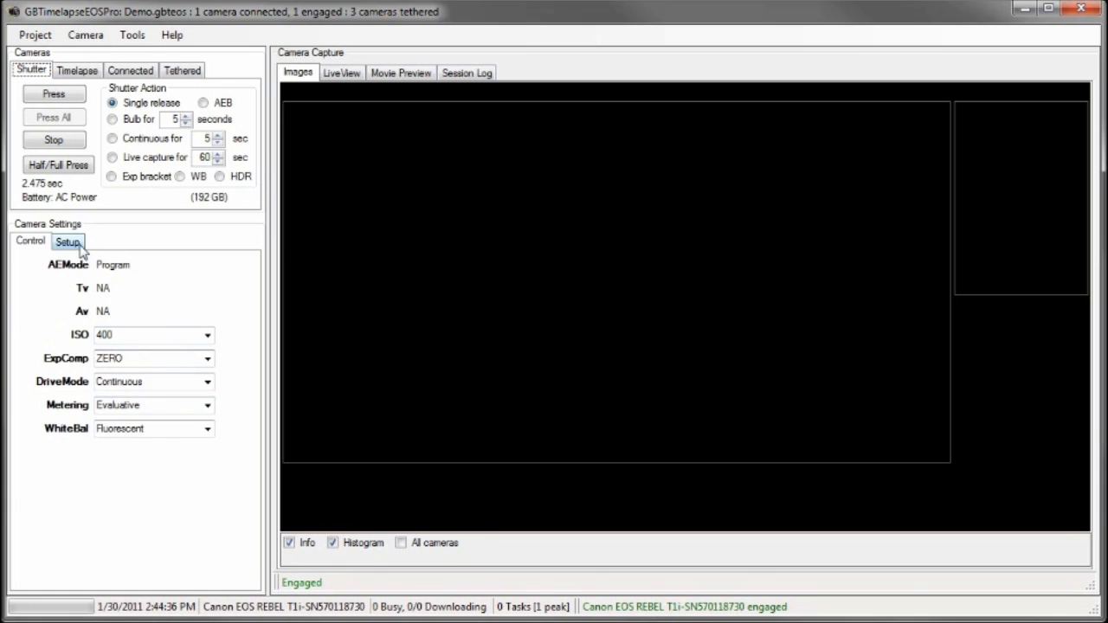
left_click(68, 242)
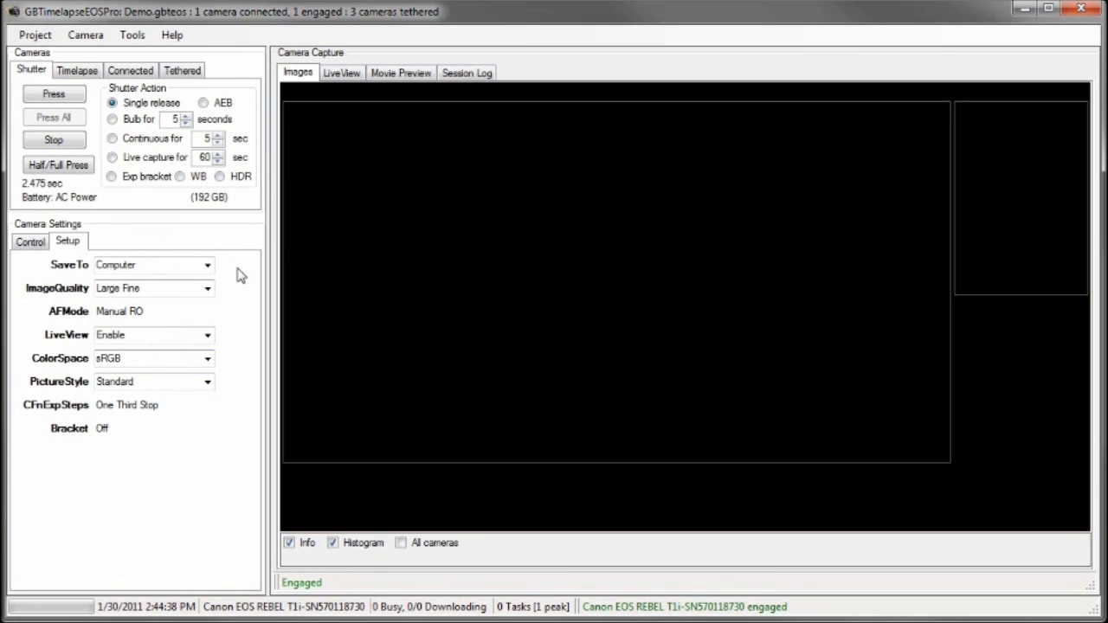
mouse_move(218, 303)
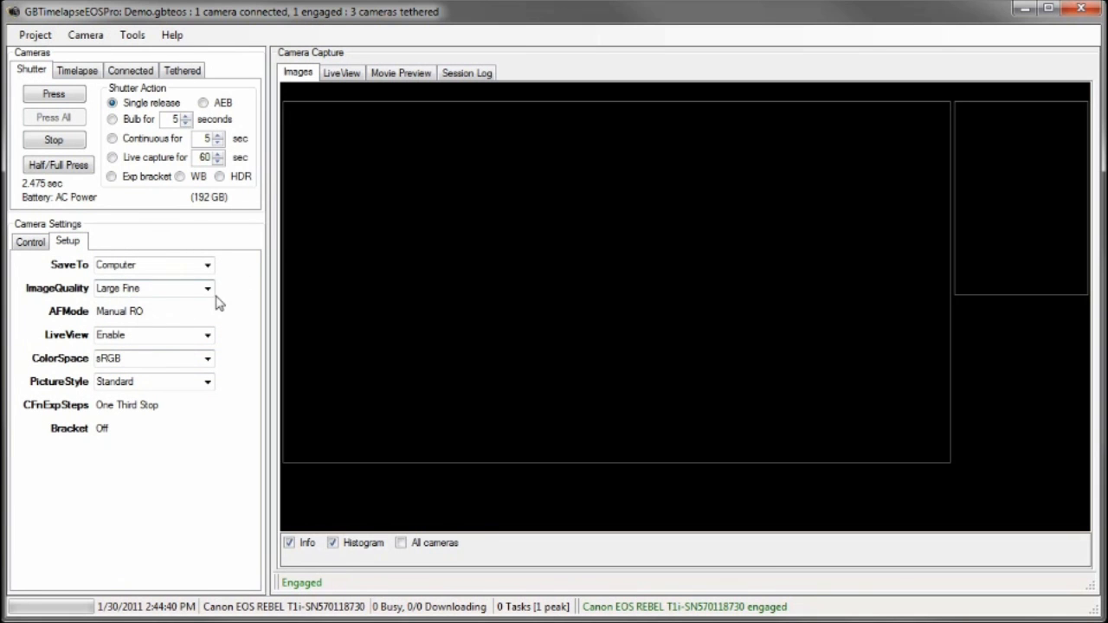
left_click(207, 287)
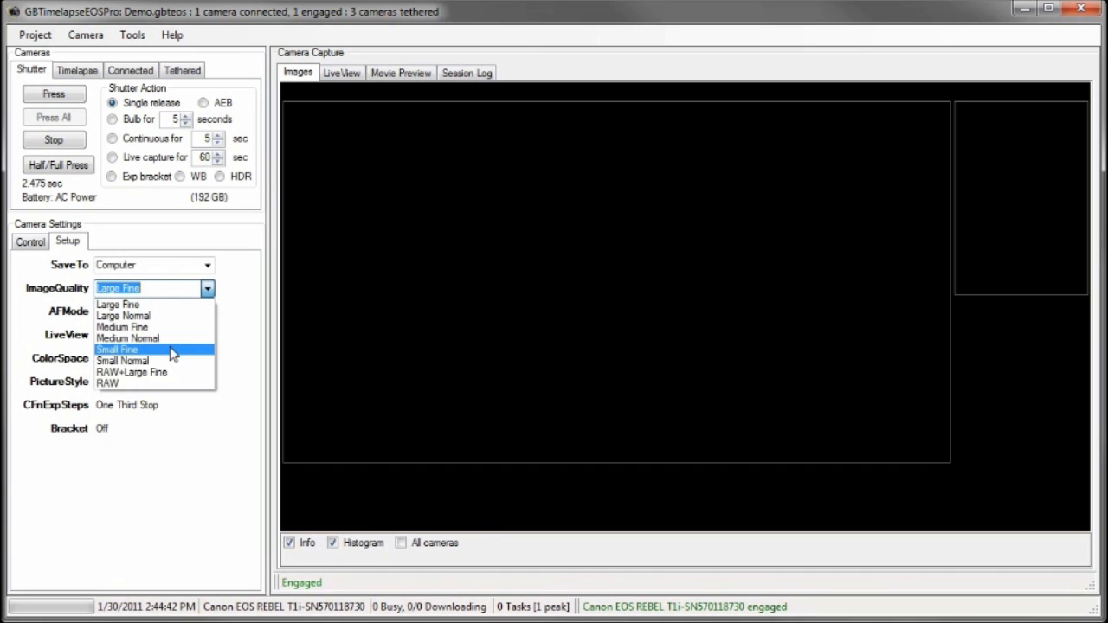
left_click(31, 242)
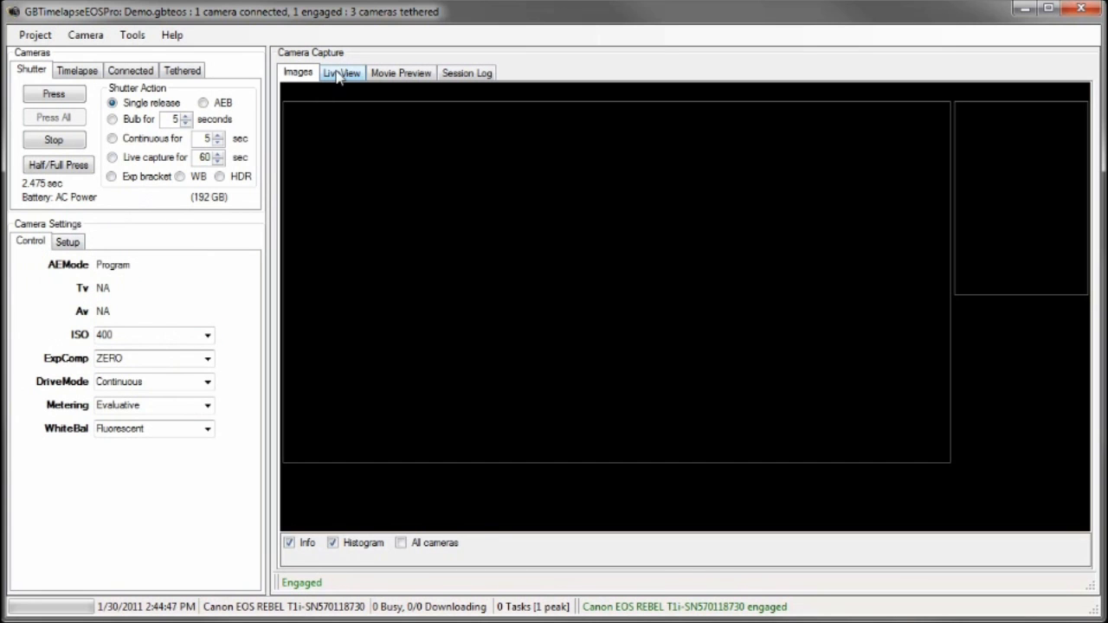
Start live view of the wall clock, step focus nearer twice, then stop the feed
left_click(341, 73)
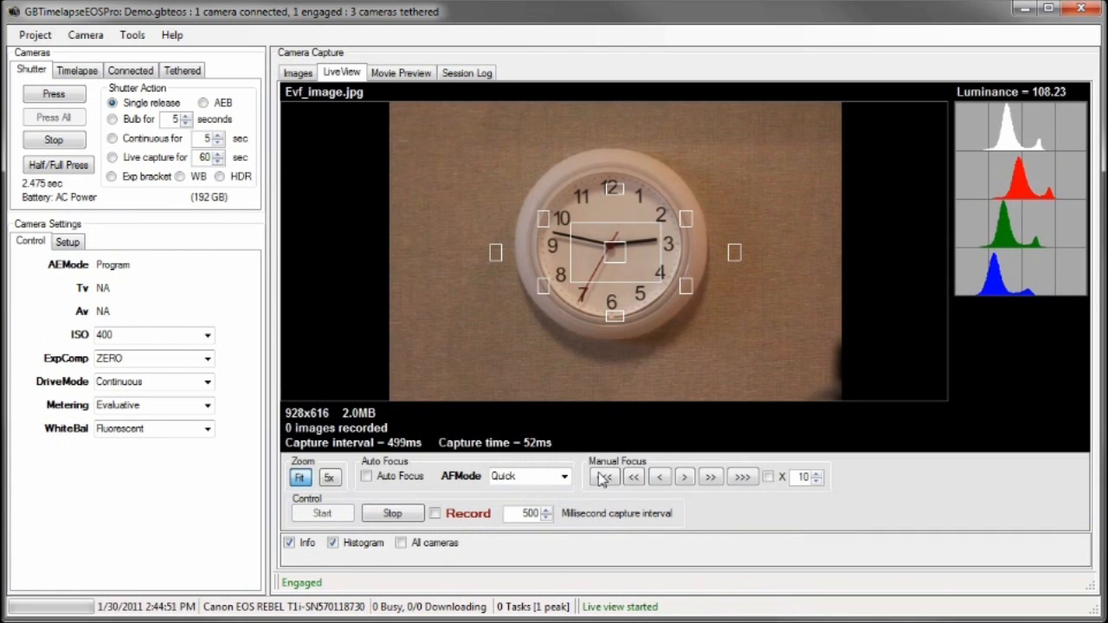
left_click(709, 478)
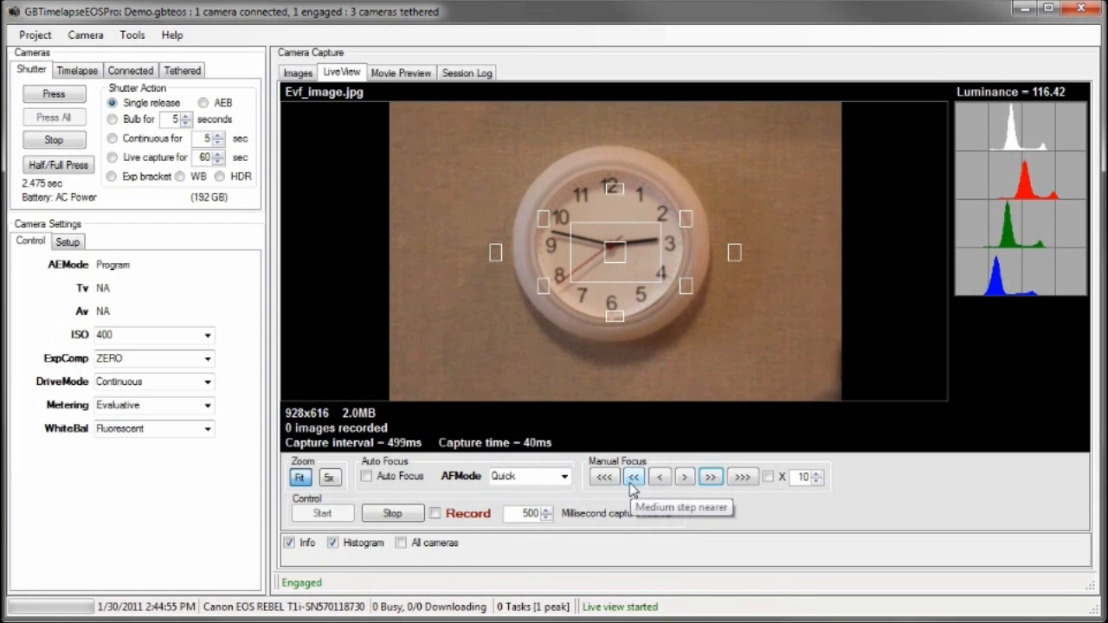
left_click(634, 478)
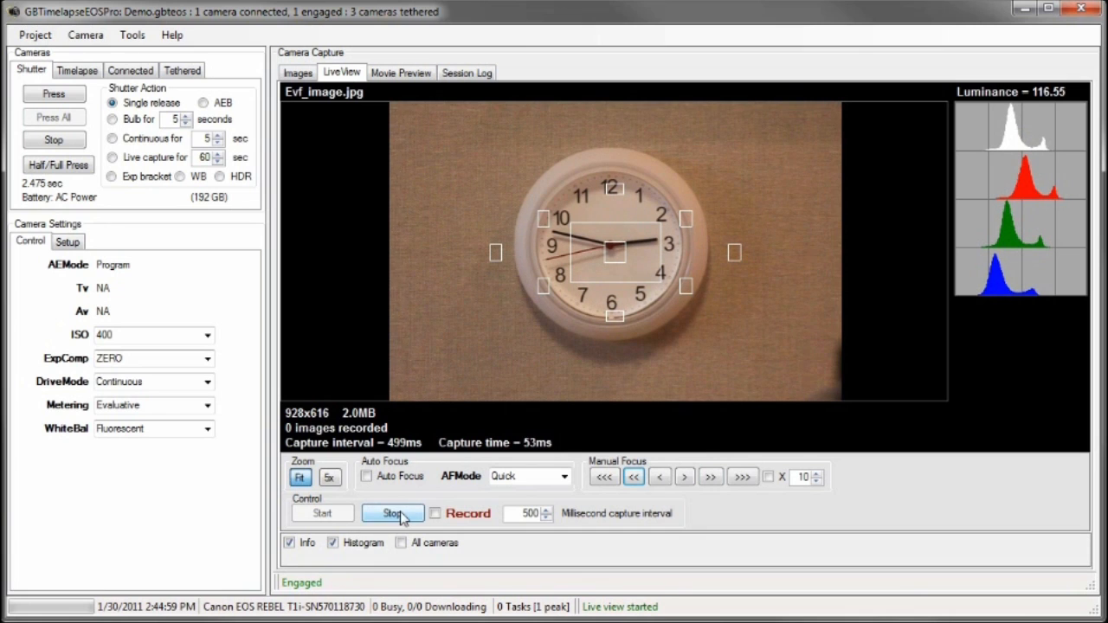
left_click(391, 512)
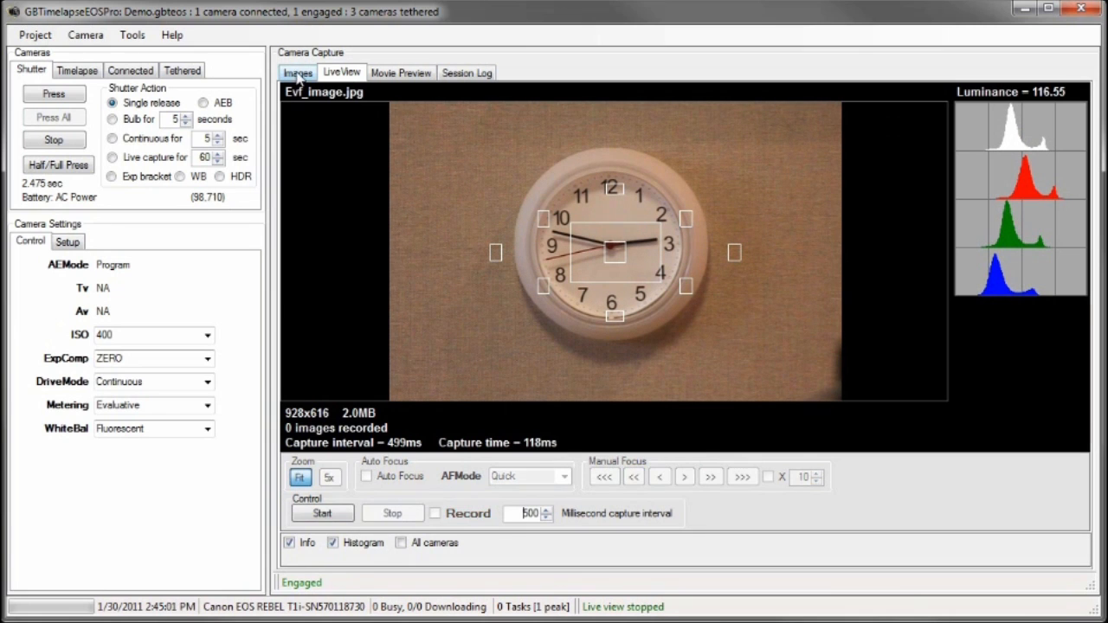
Capture a single shot of the clock, displayed as IMG_000001 at 1/10 s, f5.6, ISO 400
left_click(52, 93)
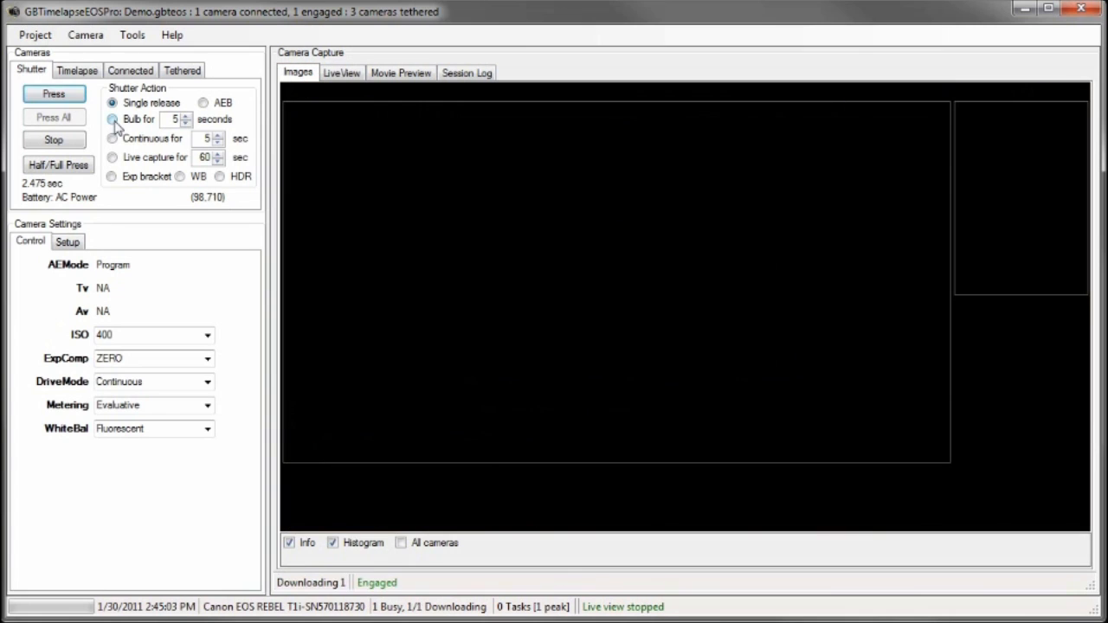
left_click(52, 94)
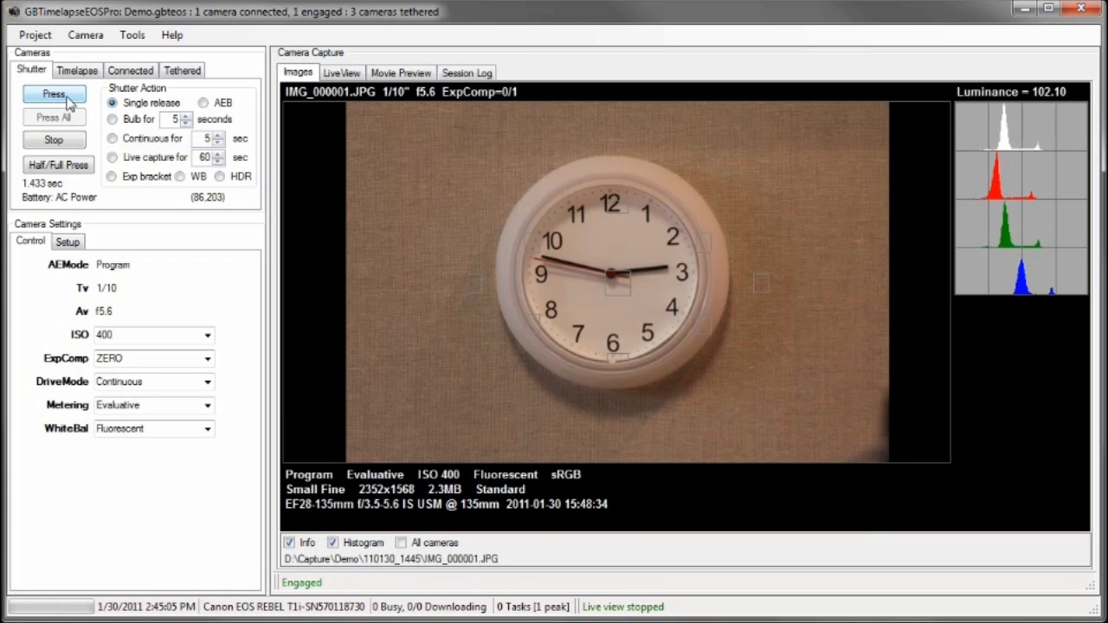
left_click(54, 93)
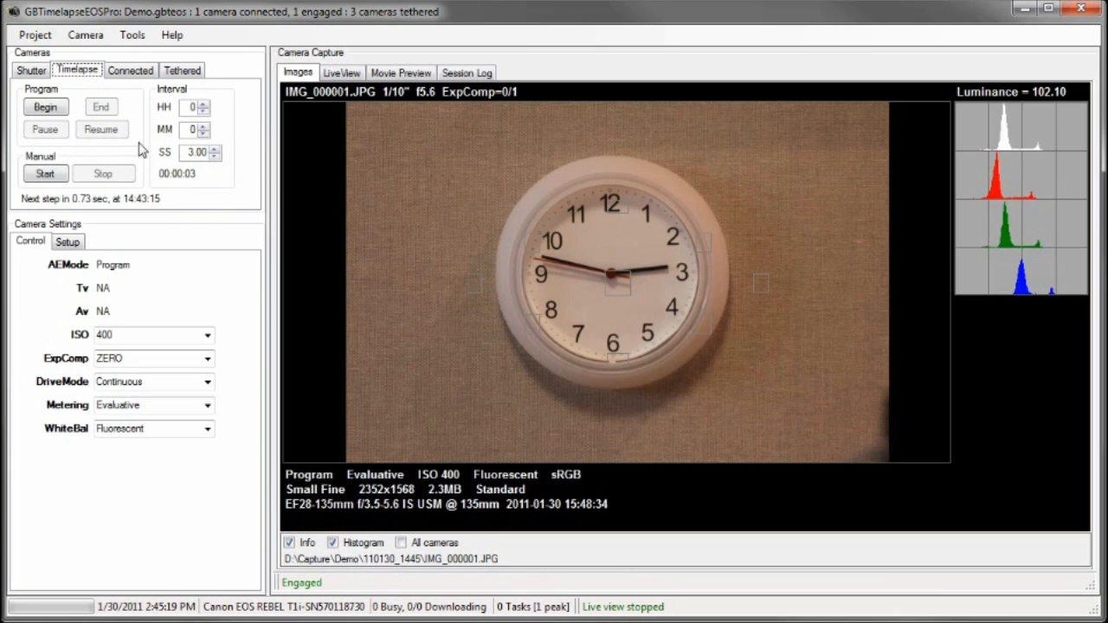
mouse_move(225, 162)
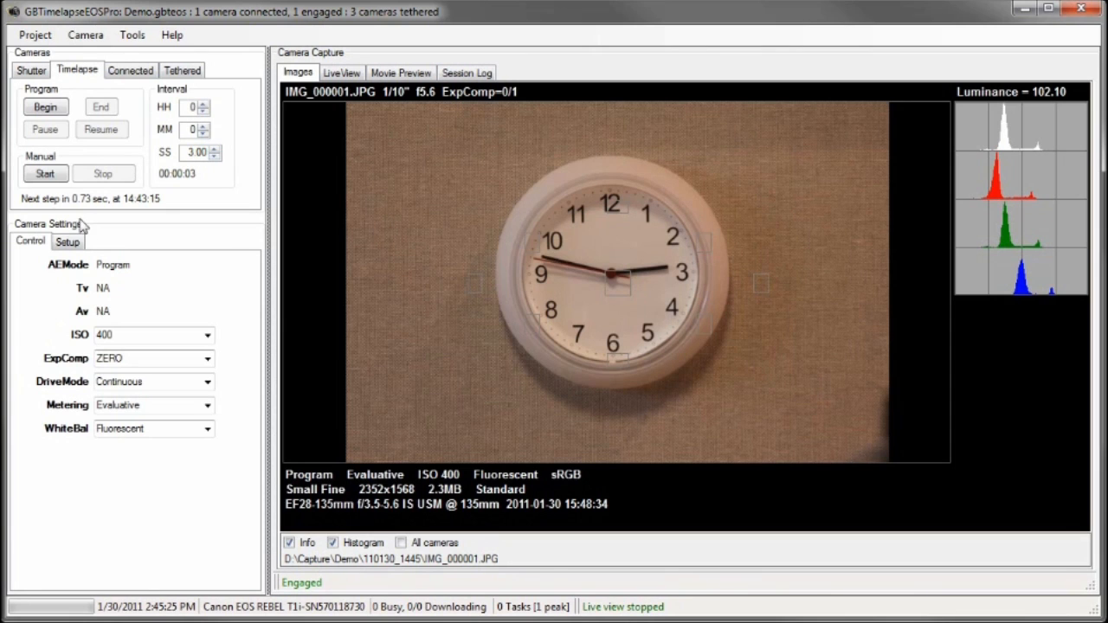
Start the manual timelapse at 3-second intervals, let it capture about 14 frames, then stop it
left_click(45, 173)
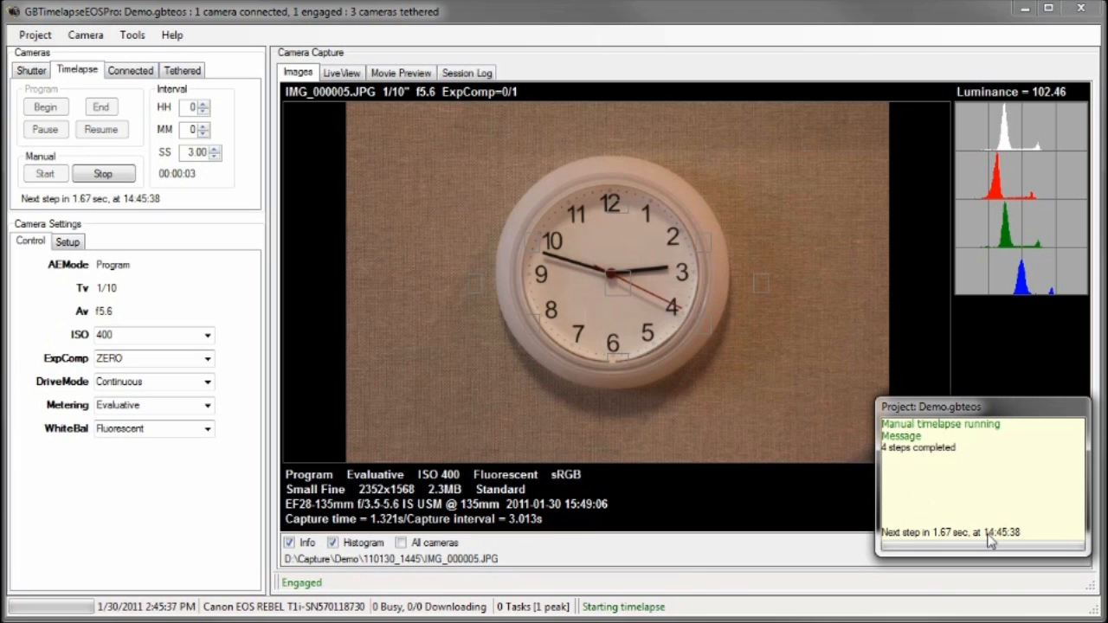
left_click(400, 73)
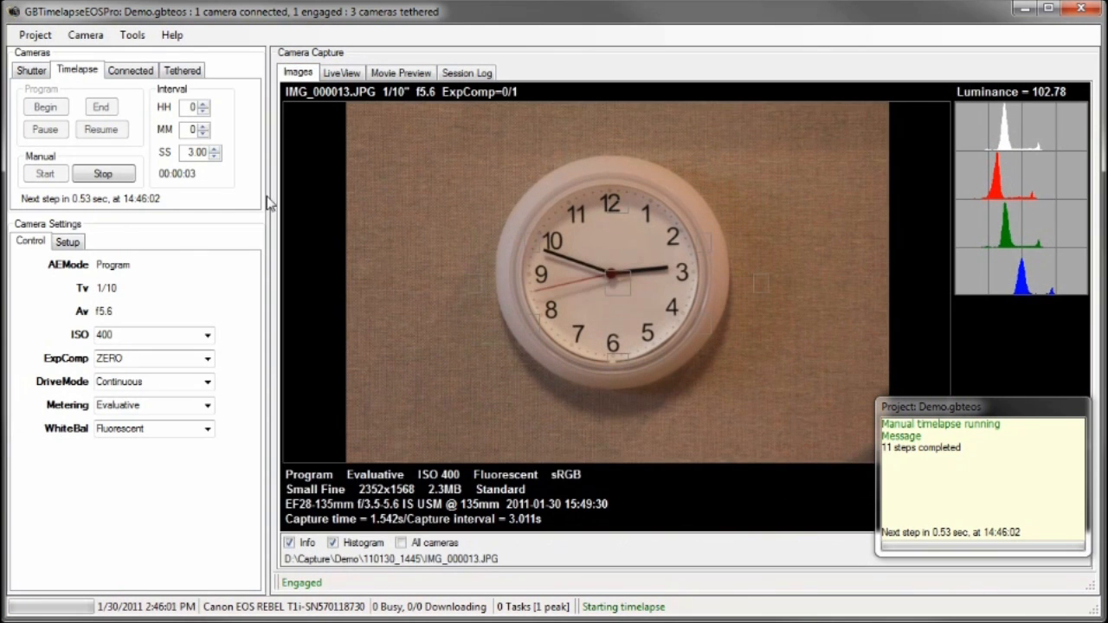
left_click(103, 173)
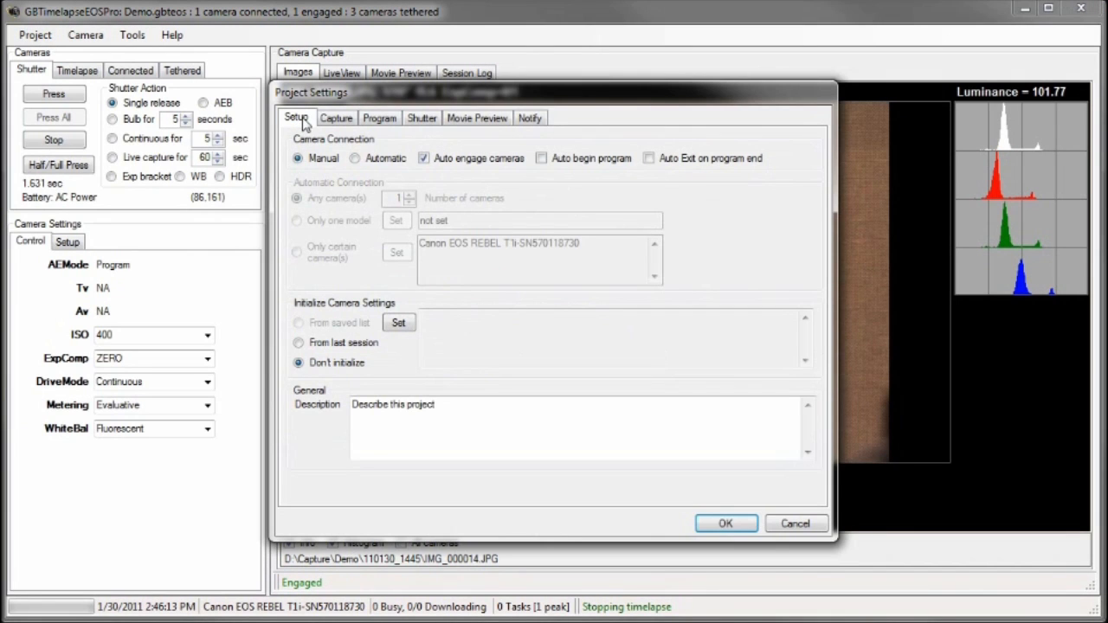
mouse_move(322, 154)
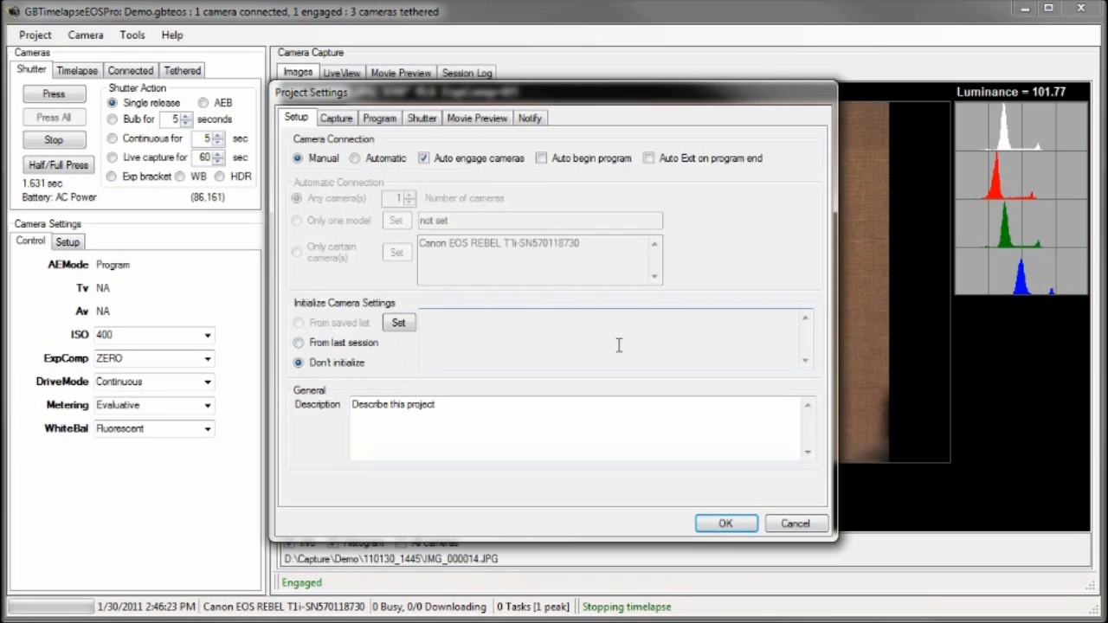
mouse_move(484, 235)
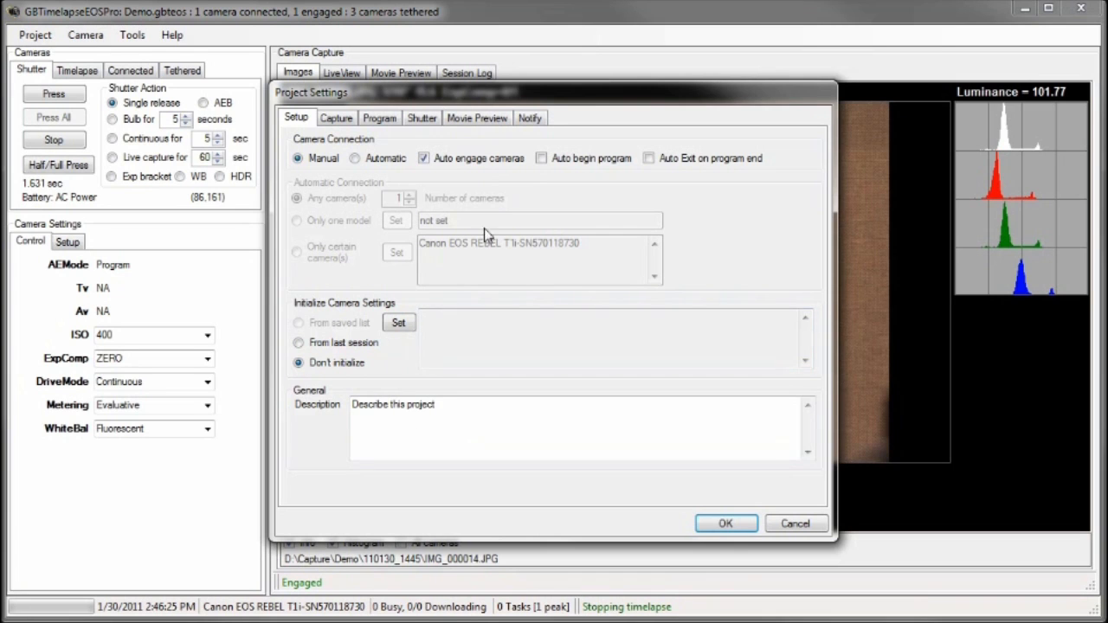
Review capture folder settings, then set the program to end at step 5
left_click(336, 118)
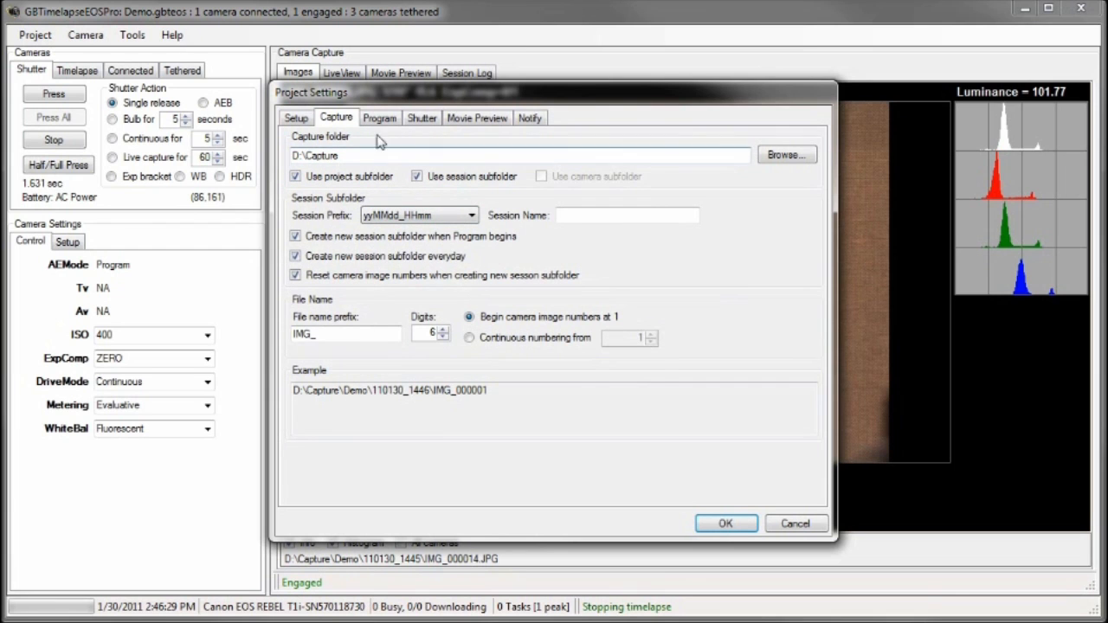
left_click(379, 118)
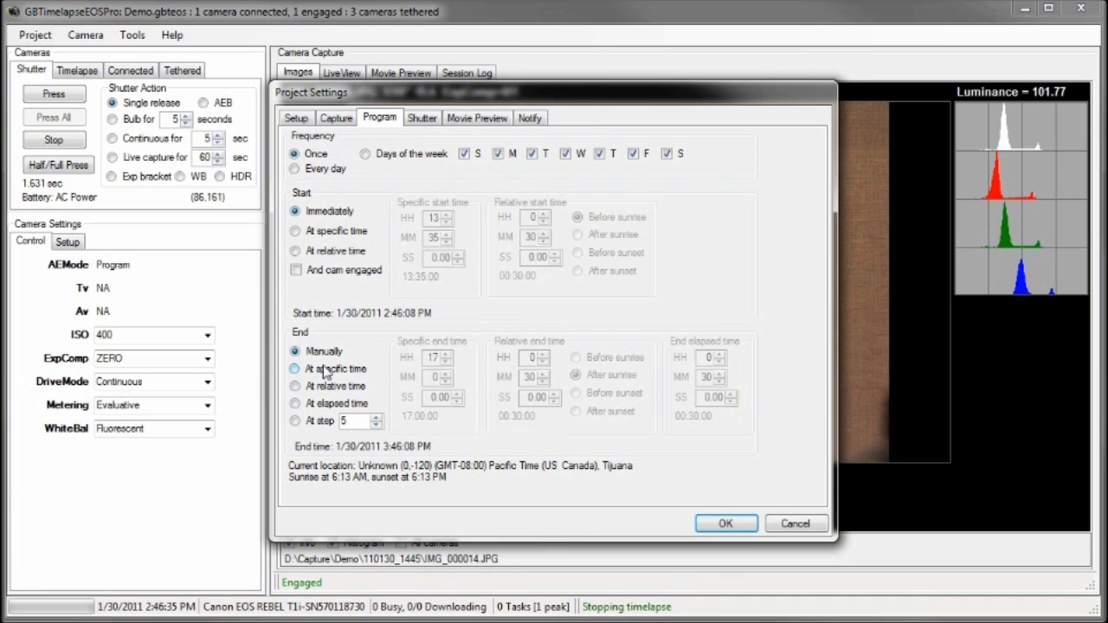
left_click(294, 421)
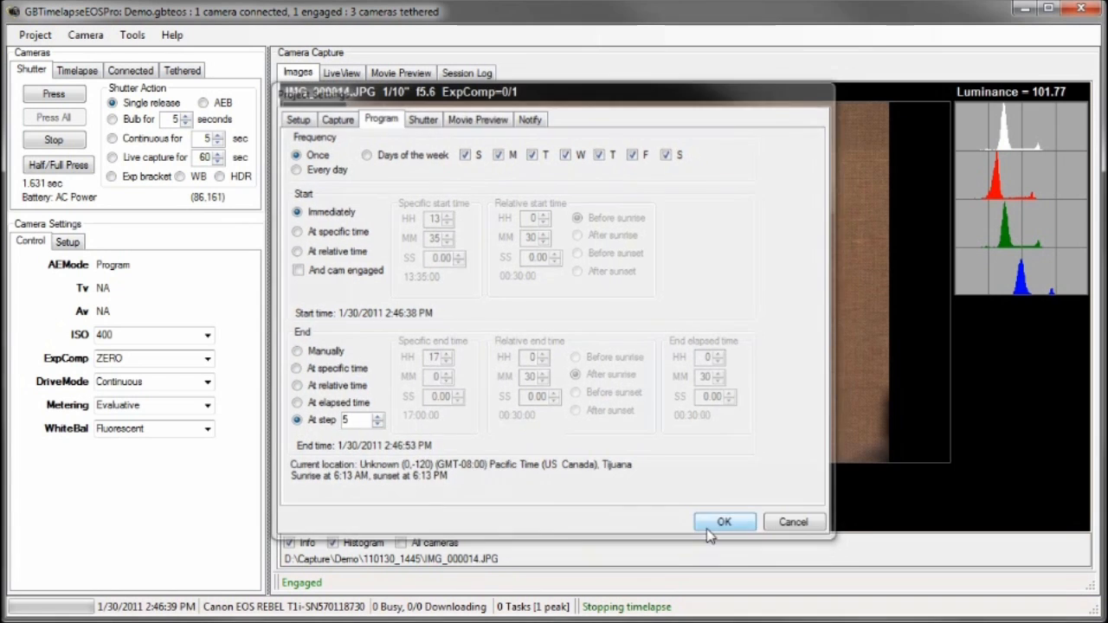
Confirm Project Settings so the program captures clock images through IMG_000005 and stops
left_click(723, 522)
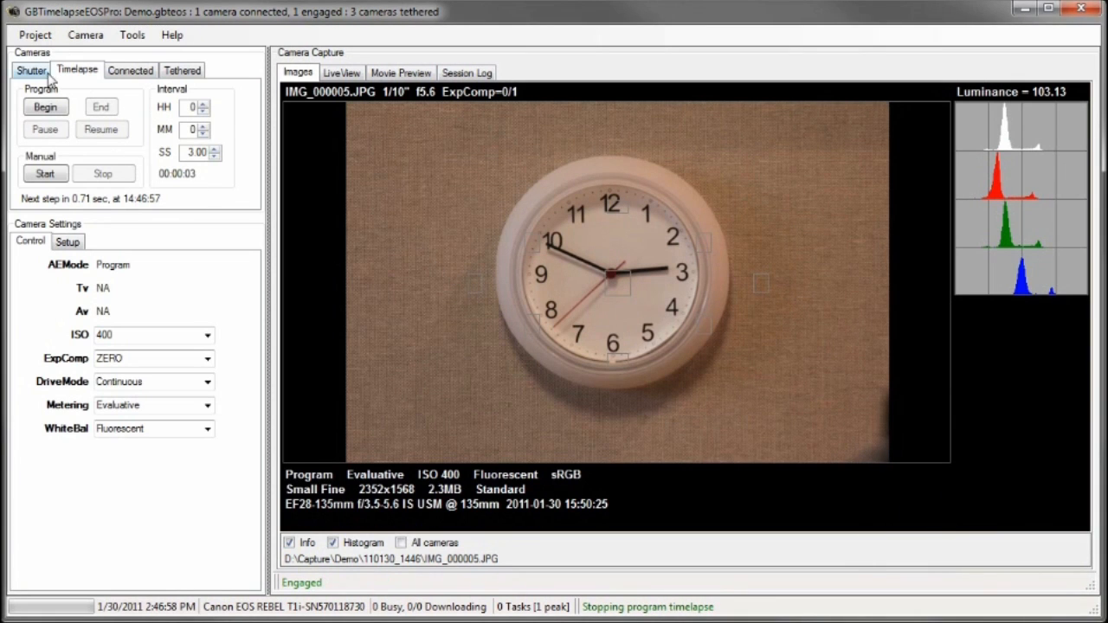
Try sunrise/sunset-relative start and end, then settle on starting immediately and ending at 17:00
left_click(35, 35)
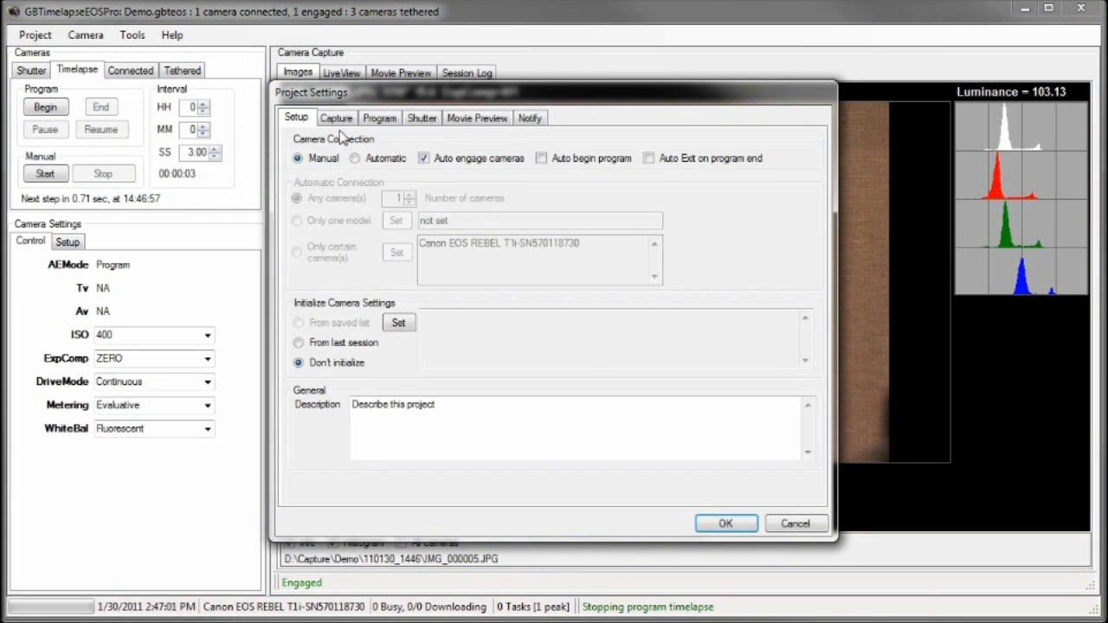
left_click(379, 118)
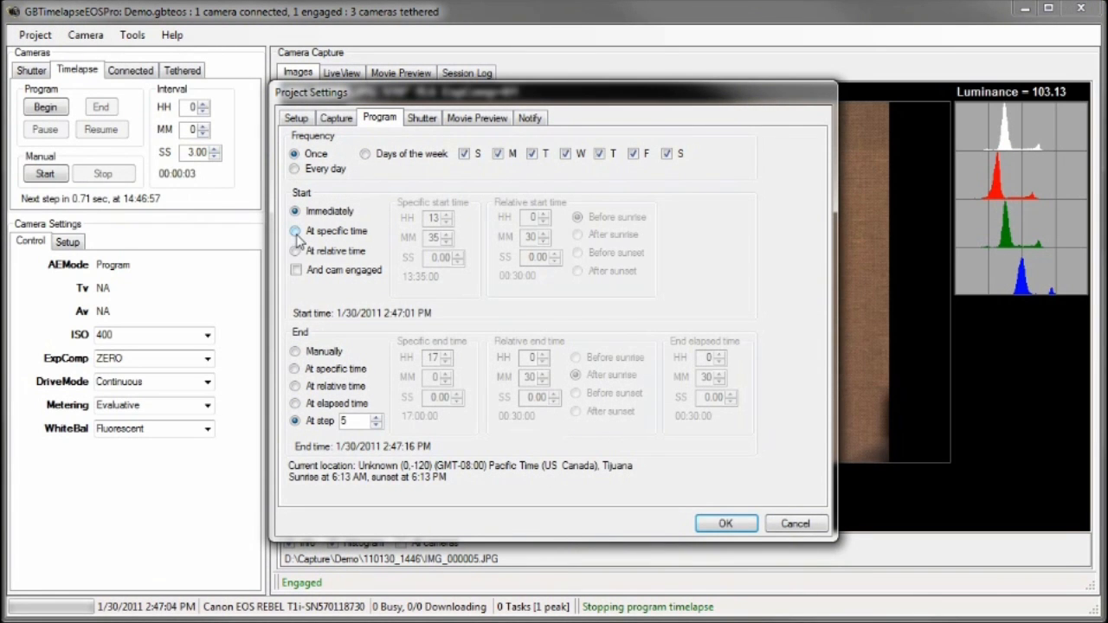
left_click(296, 249)
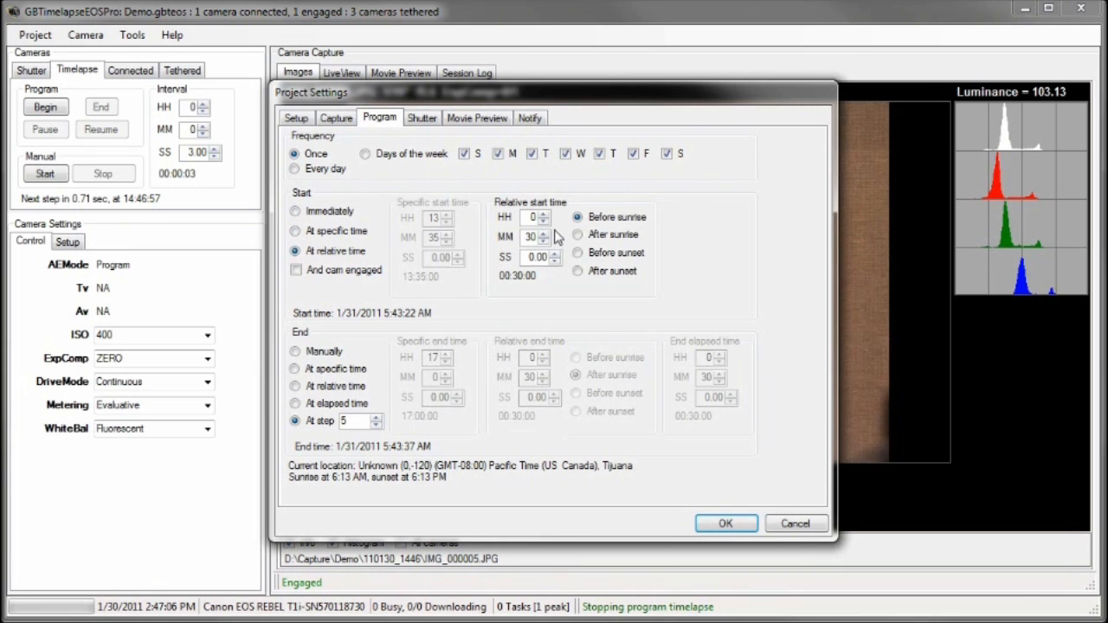
left_click(294, 211)
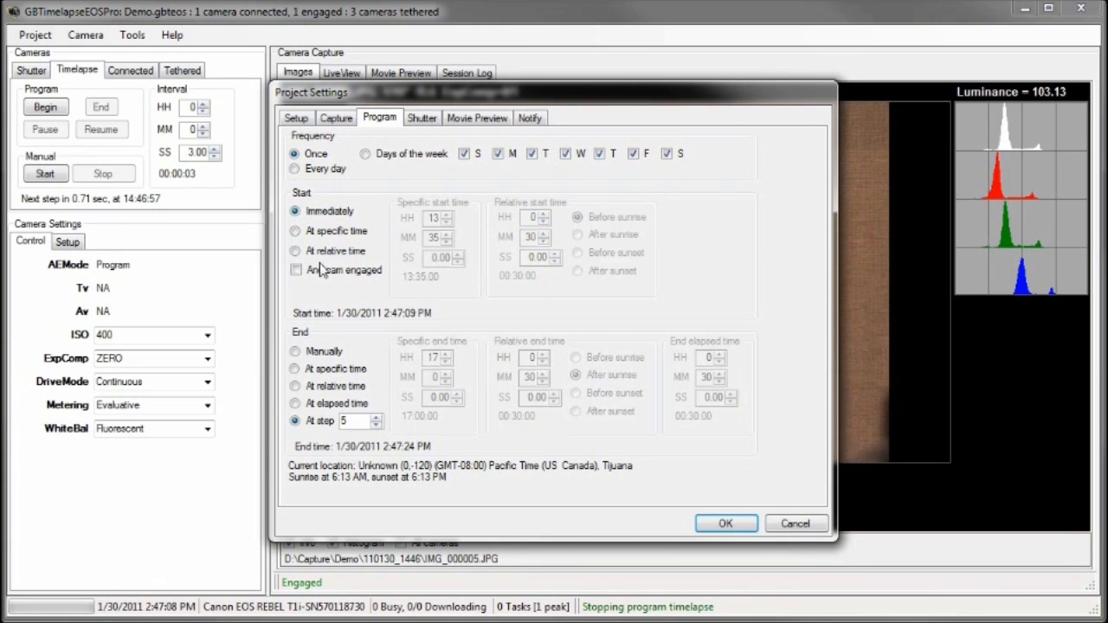
left_click(294, 403)
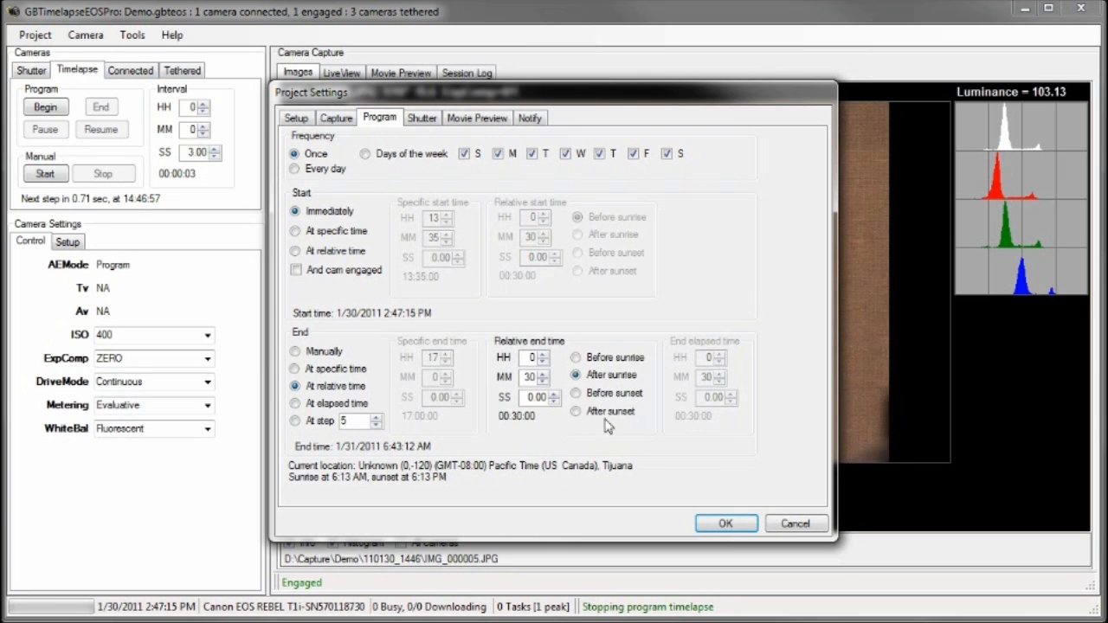
mouse_move(664, 395)
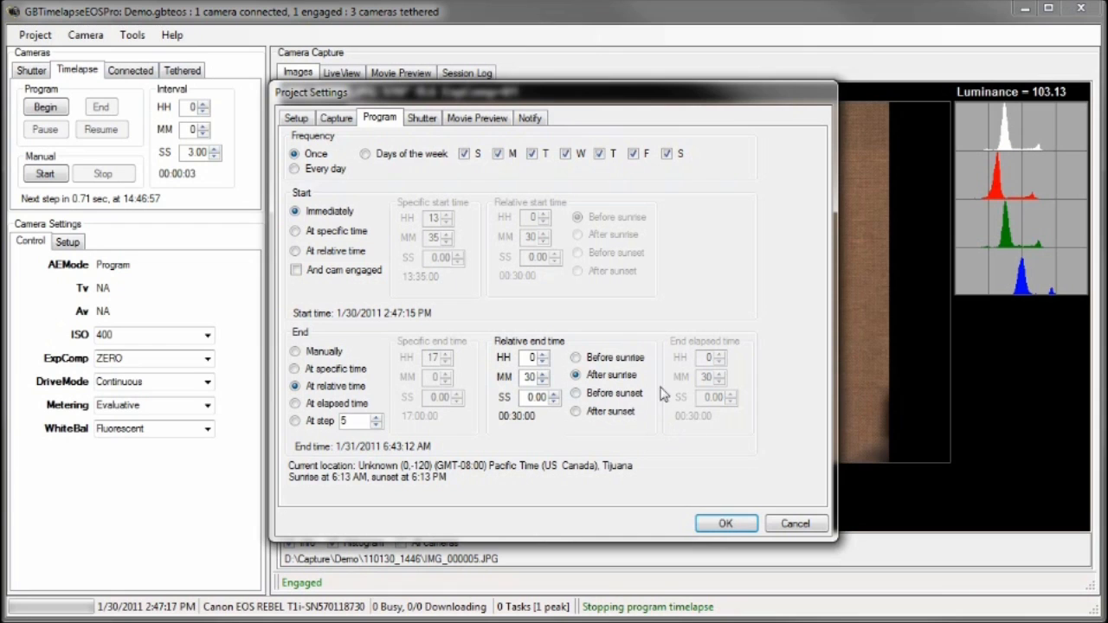
left_click(294, 369)
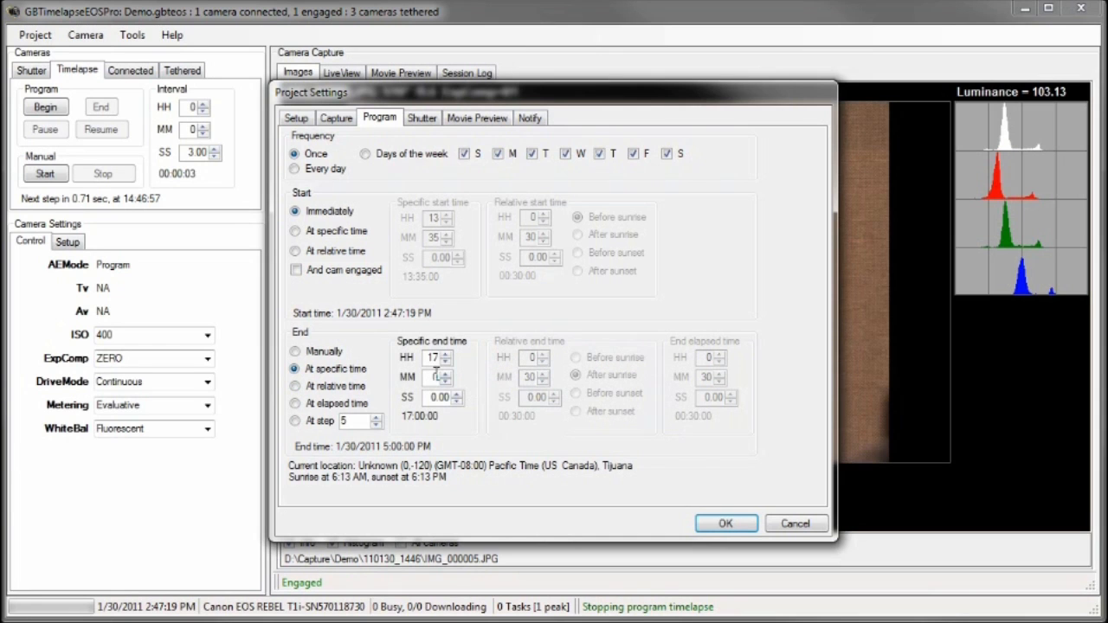
left_click(294, 350)
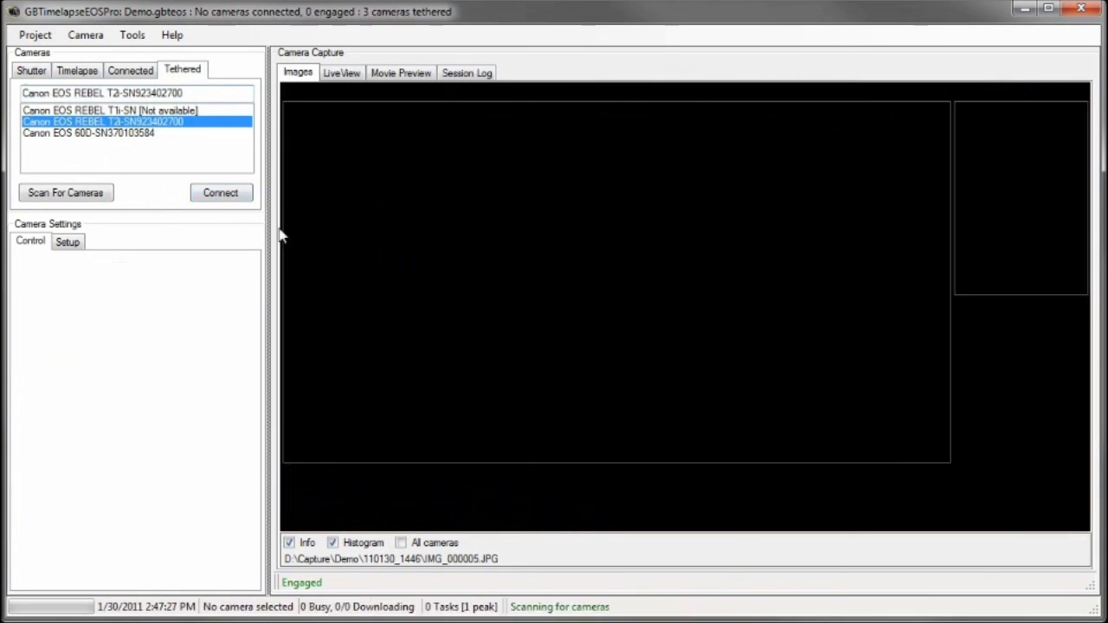
Connect the REBEL T2i, take clock shot IMG_000002, then connect the EOS 60D
left_click(220, 193)
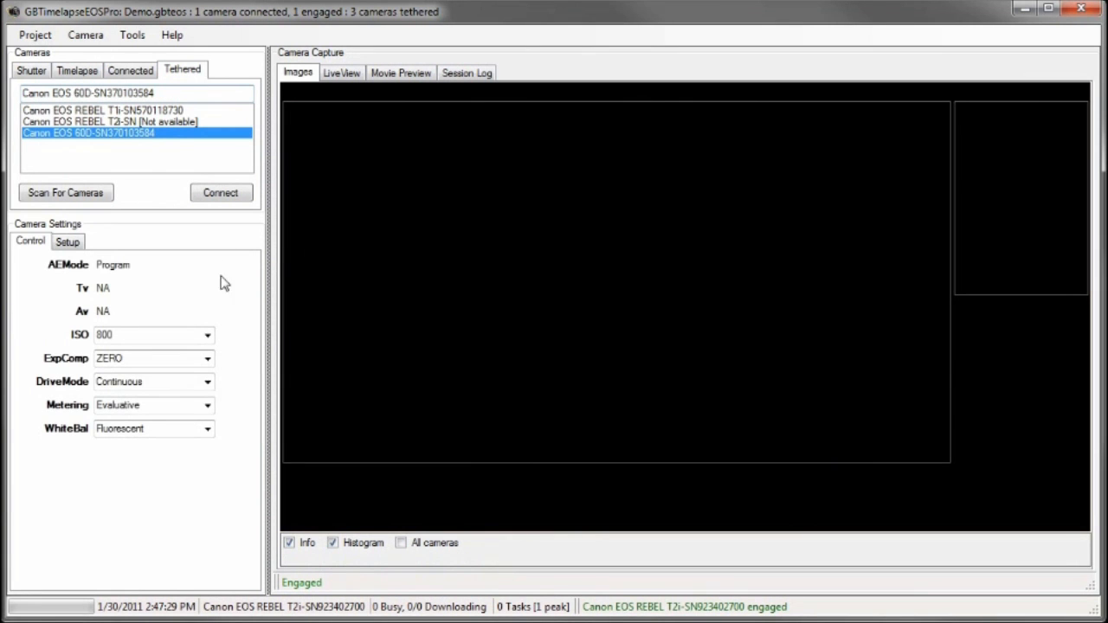
left_click(31, 69)
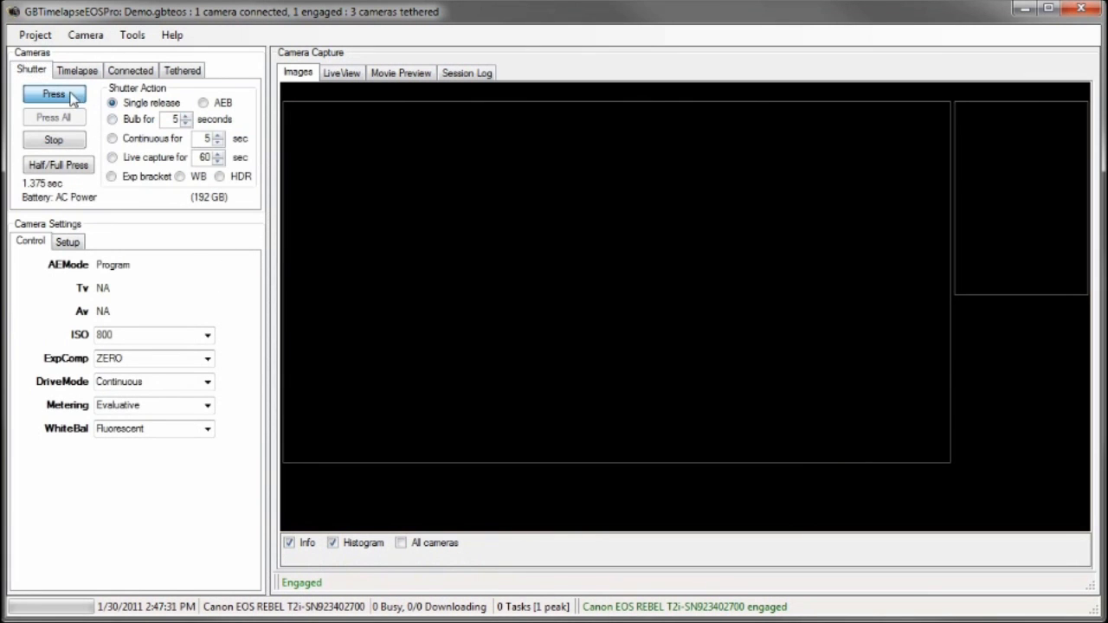
left_click(52, 93)
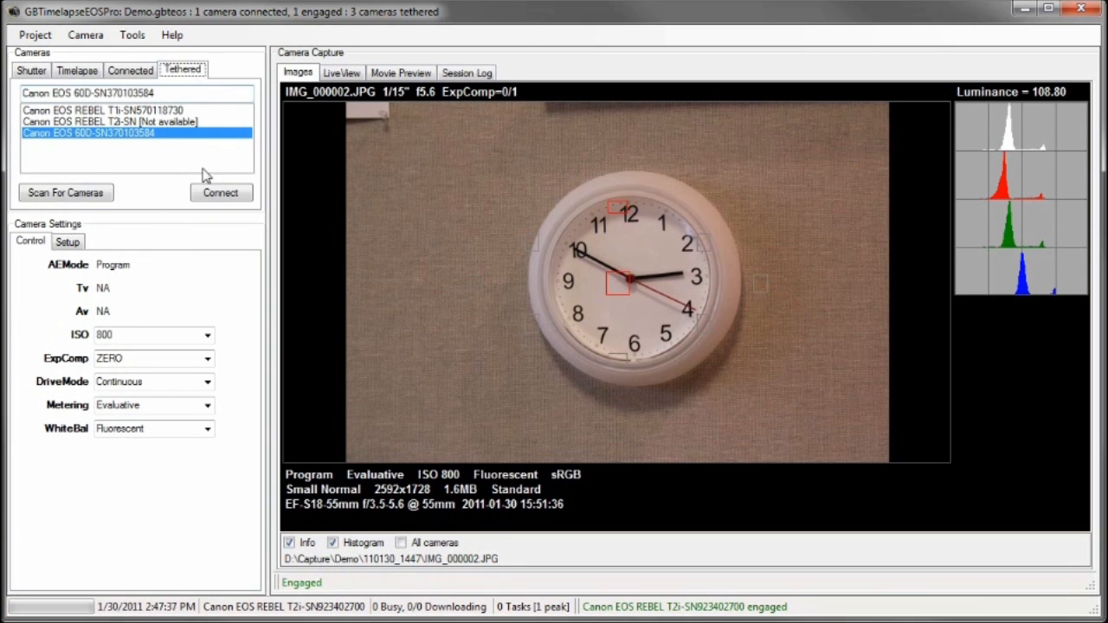
left_click(219, 192)
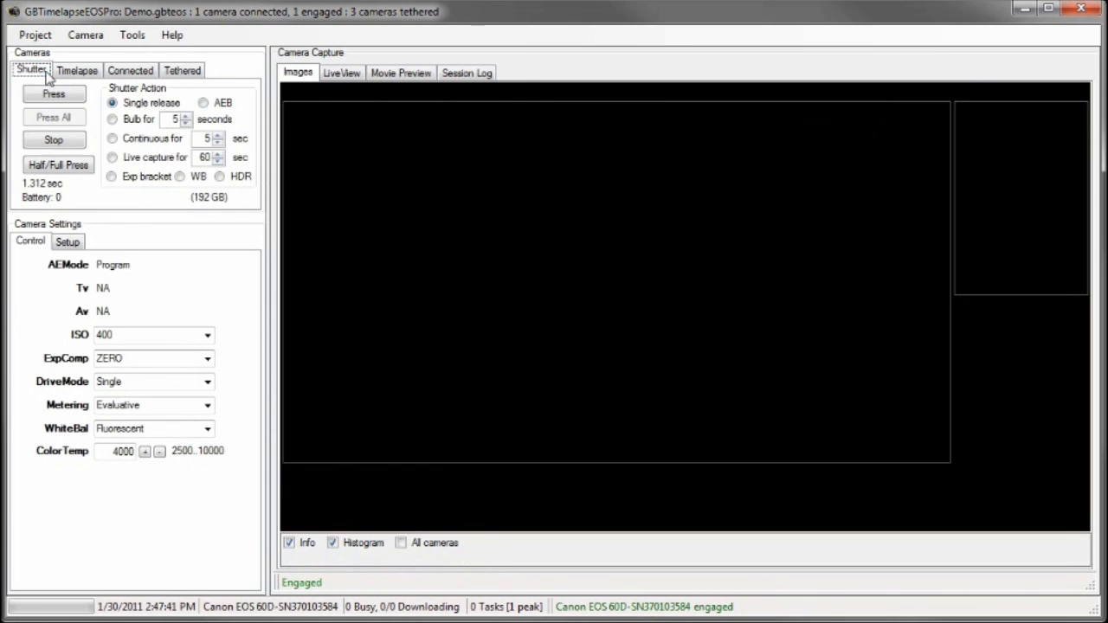
Take clock image IMG_000001 with the EOS 60D and view its setup settings
left_click(51, 93)
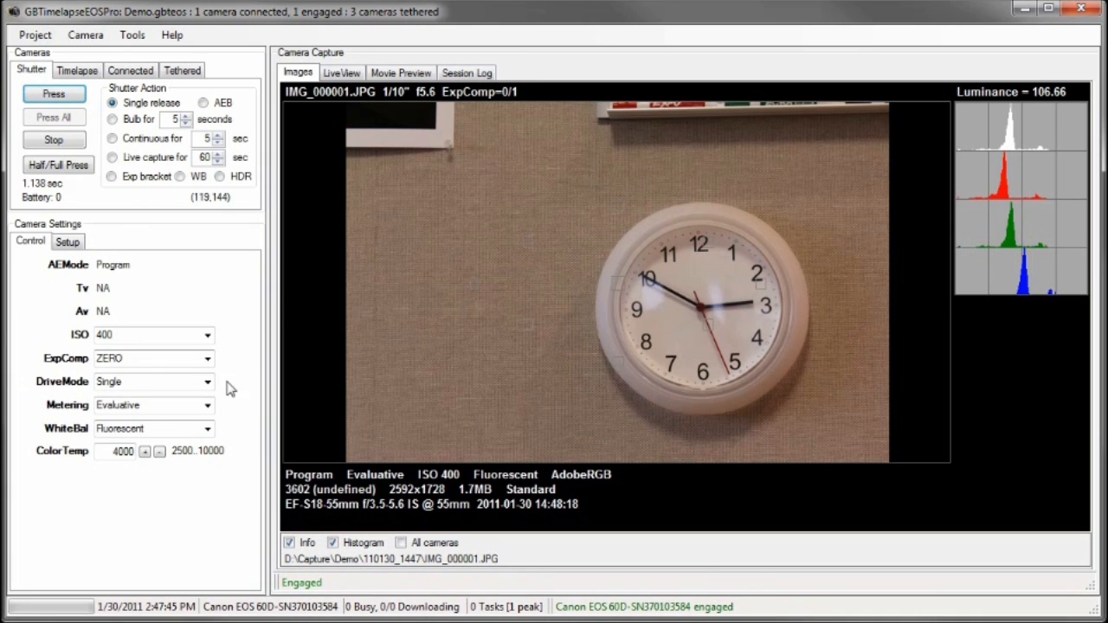
left_click(68, 242)
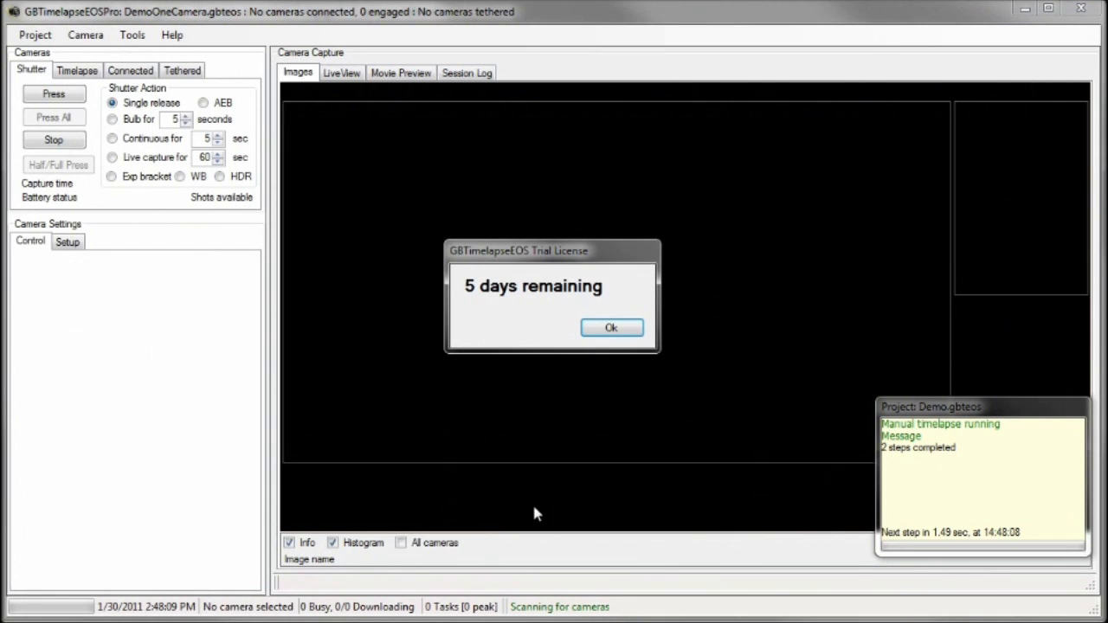
Dismiss the trial notice and connect the REBEL T2i in the DemoOneCamera instance
left_click(611, 327)
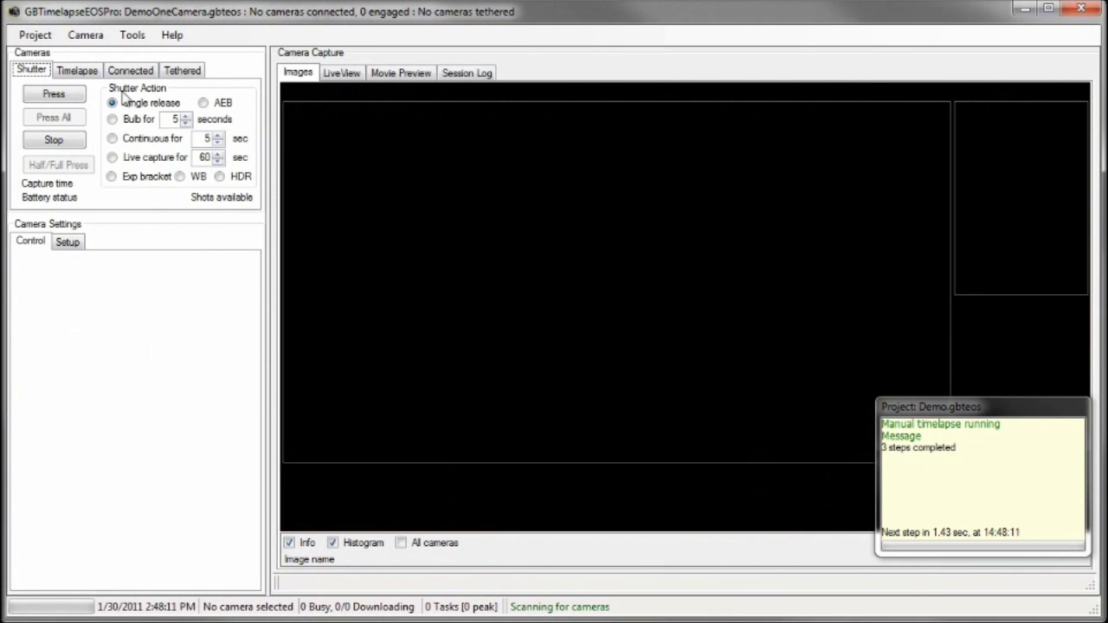
left_click(181, 69)
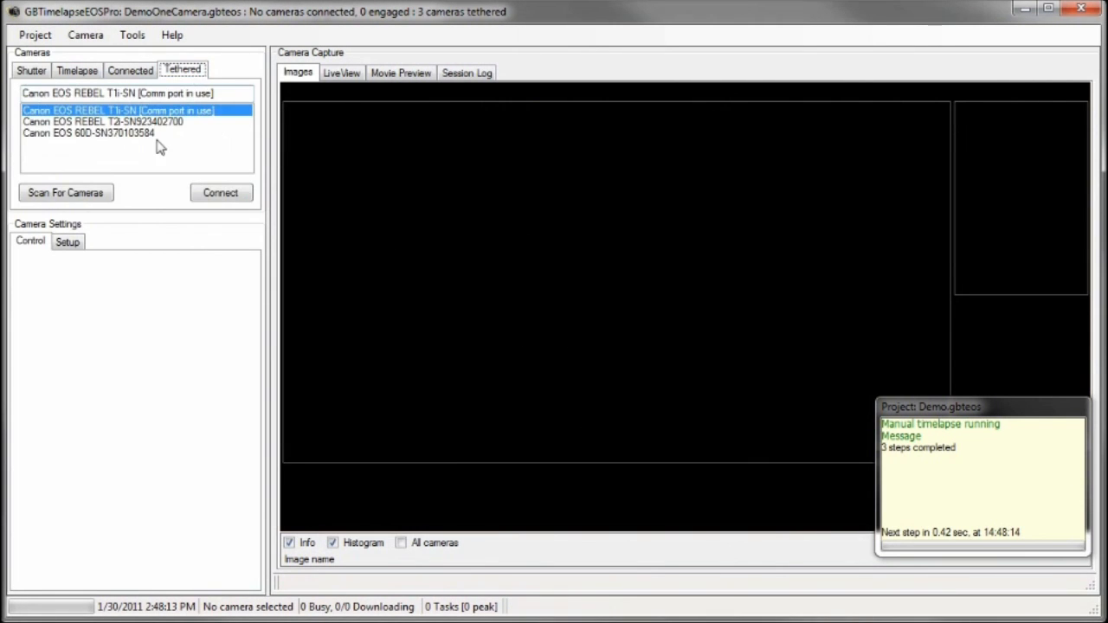
left_click(220, 192)
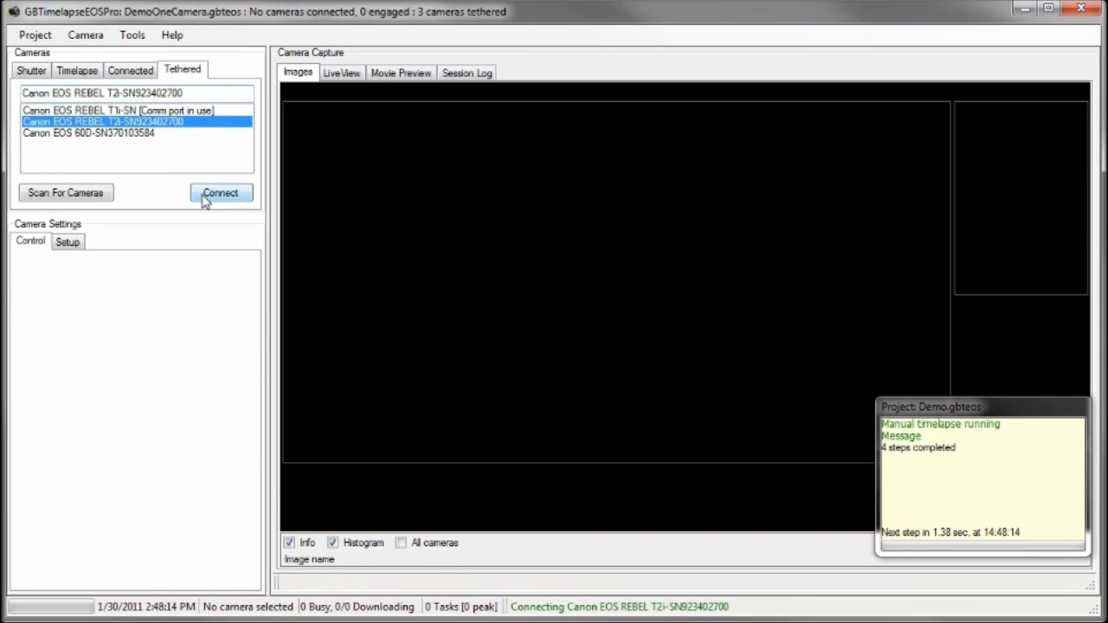
left_click(220, 192)
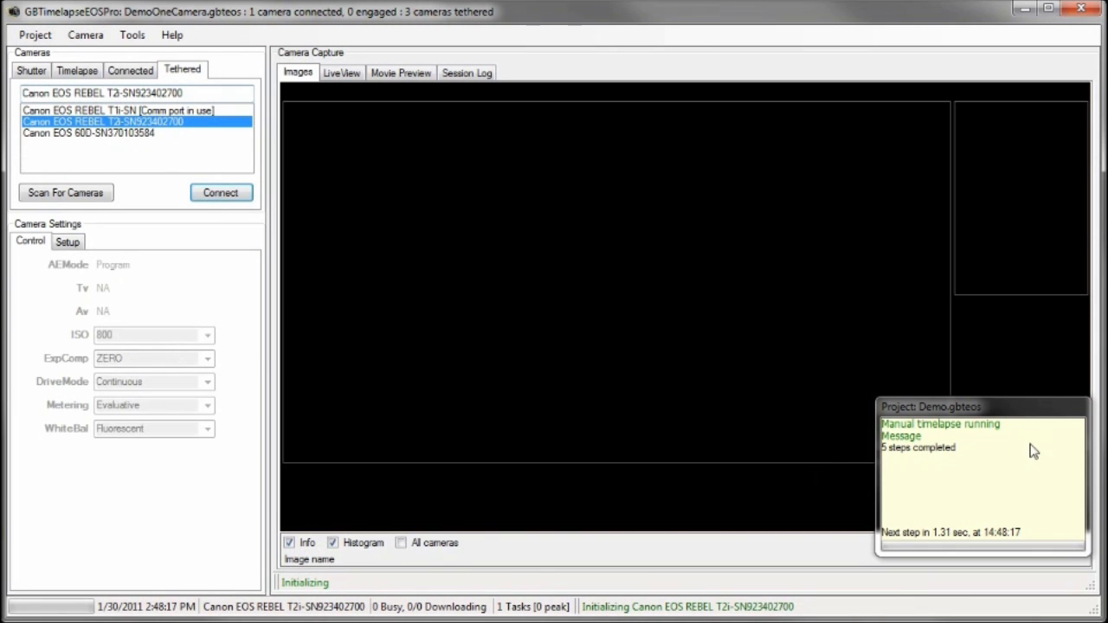